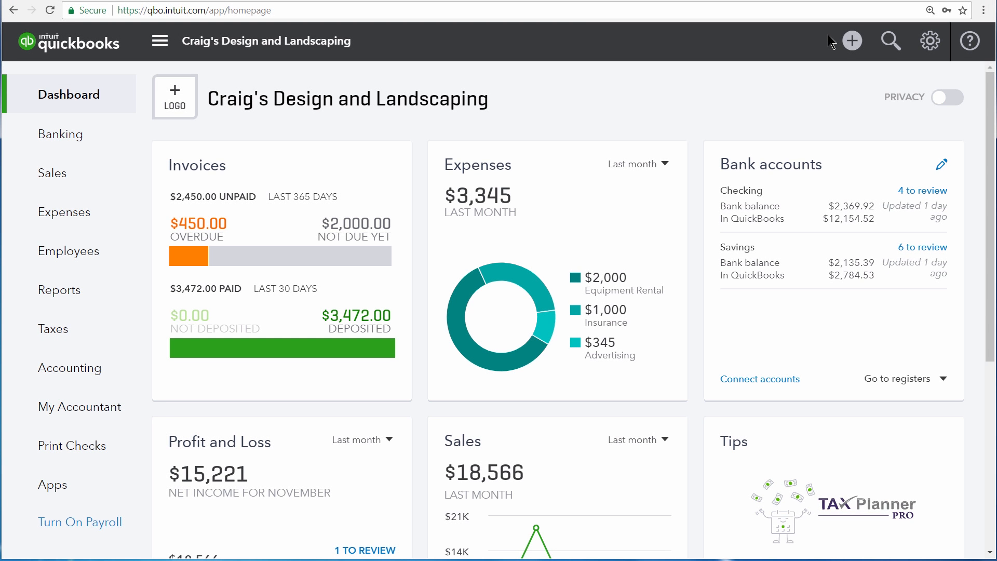
{"action": "mouse_move", "coordinate": [451, 66]}
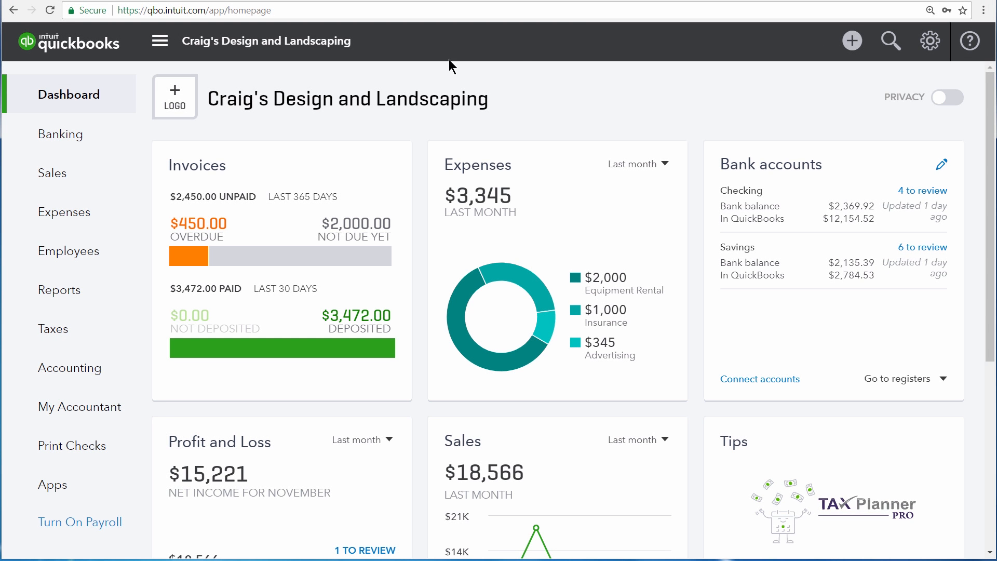
Show the Sales Transactions page for Craig's Design and Landscaping
{"action": "left_click", "coordinate": [52, 172]}
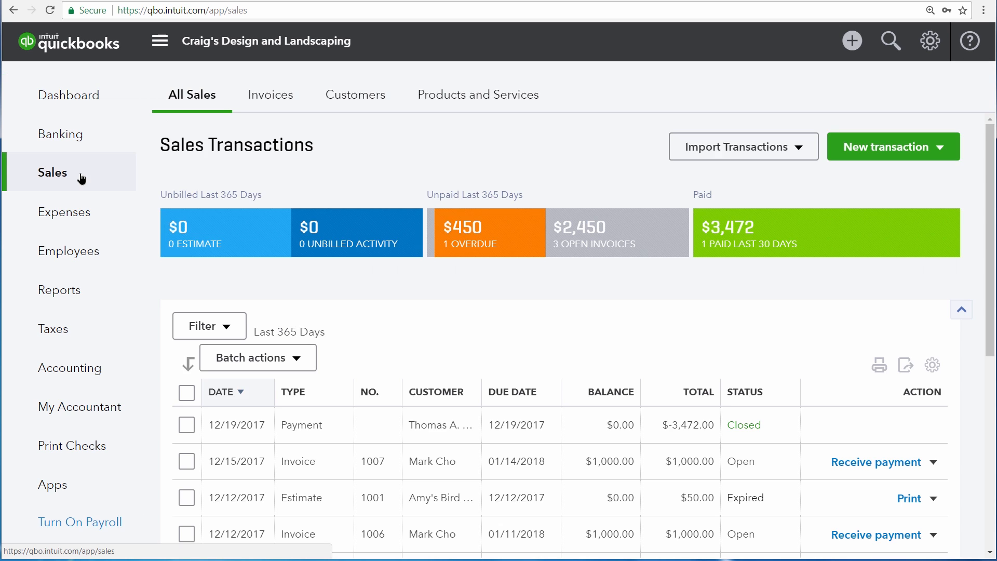
{"action": "mouse_move", "coordinate": [355, 94]}
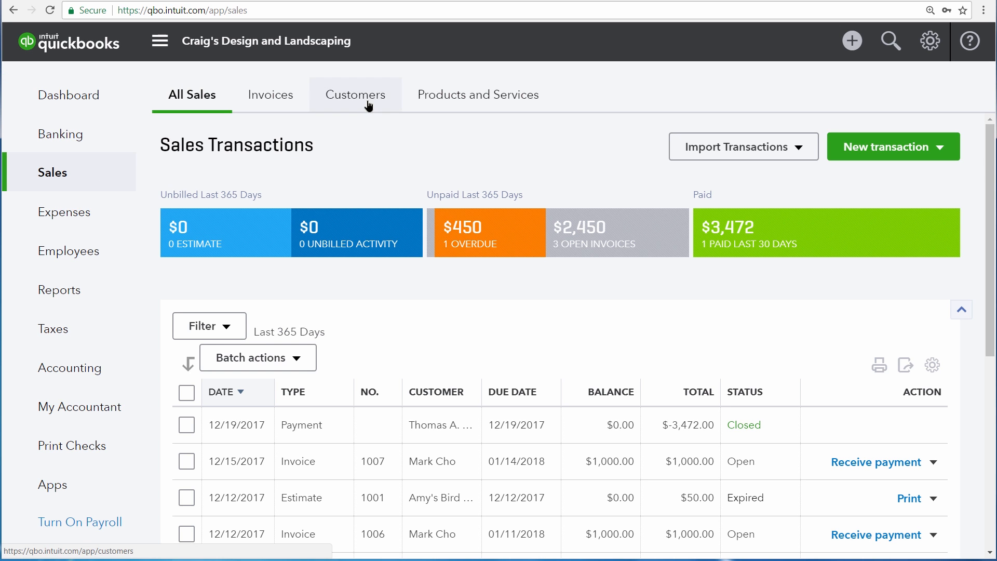
Scroll through the Customers list, then create a blank new invoice from the + menu
{"action": "left_click", "coordinate": [355, 94]}
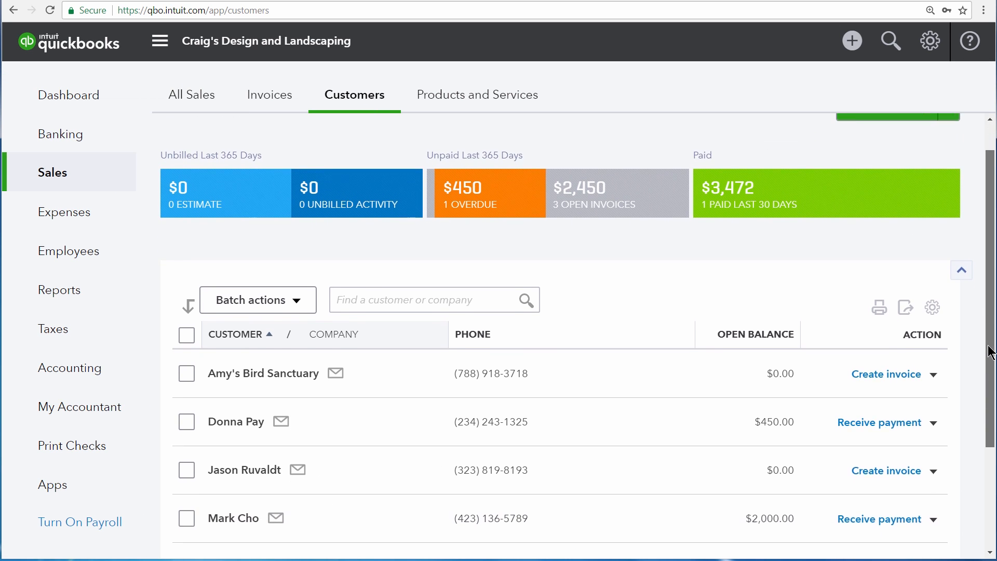
{"action": "scroll", "scroll_direction": "down", "scroll_amount": 3}
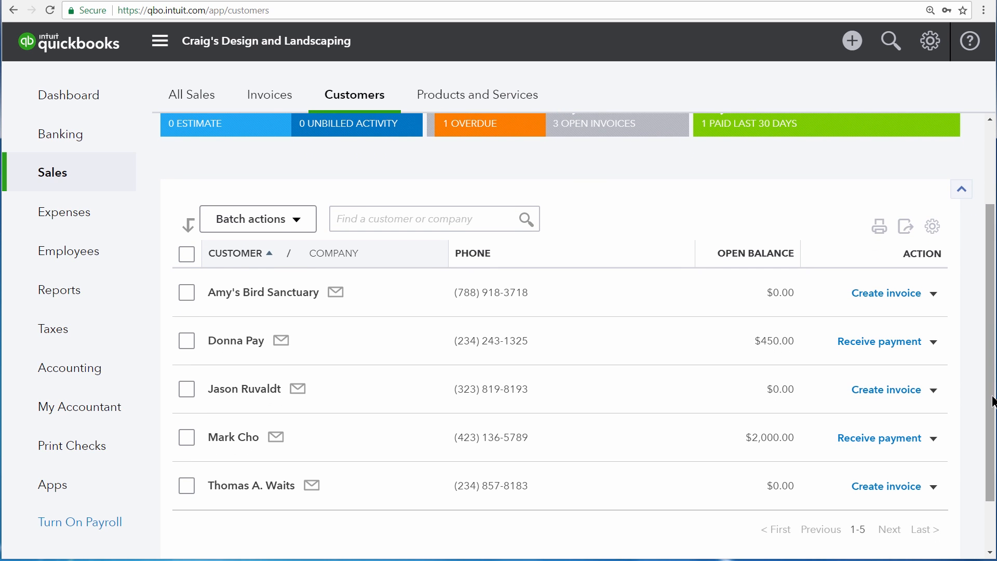
{"action": "mouse_move", "coordinate": [355, 427]}
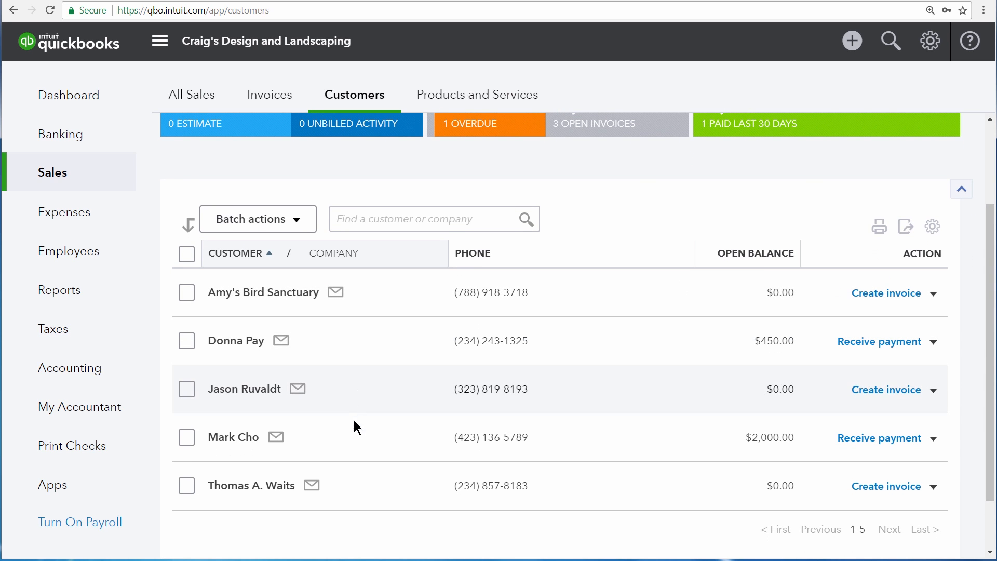
{"action": "mouse_move", "coordinate": [700, 296]}
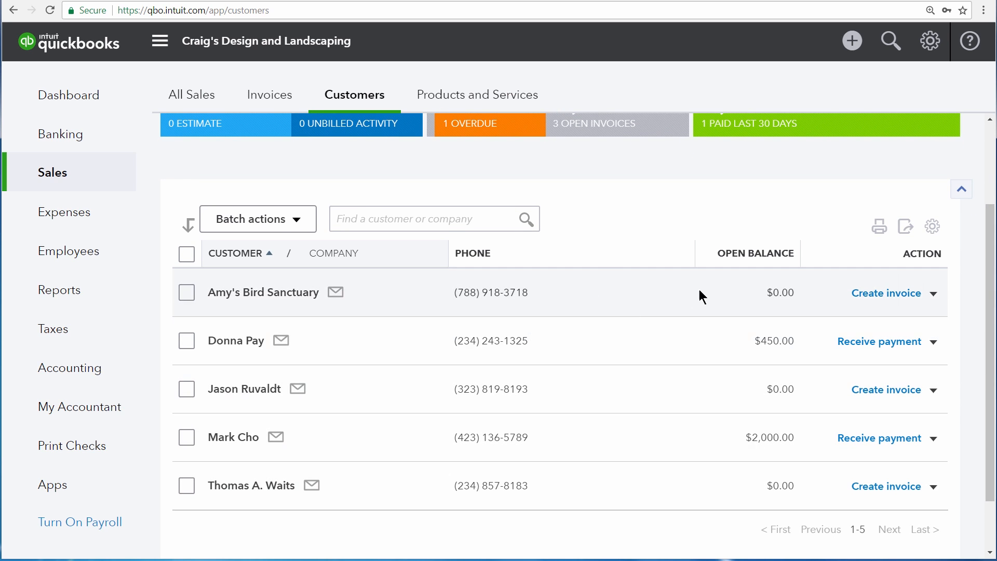
{"action": "mouse_move", "coordinate": [807, 496]}
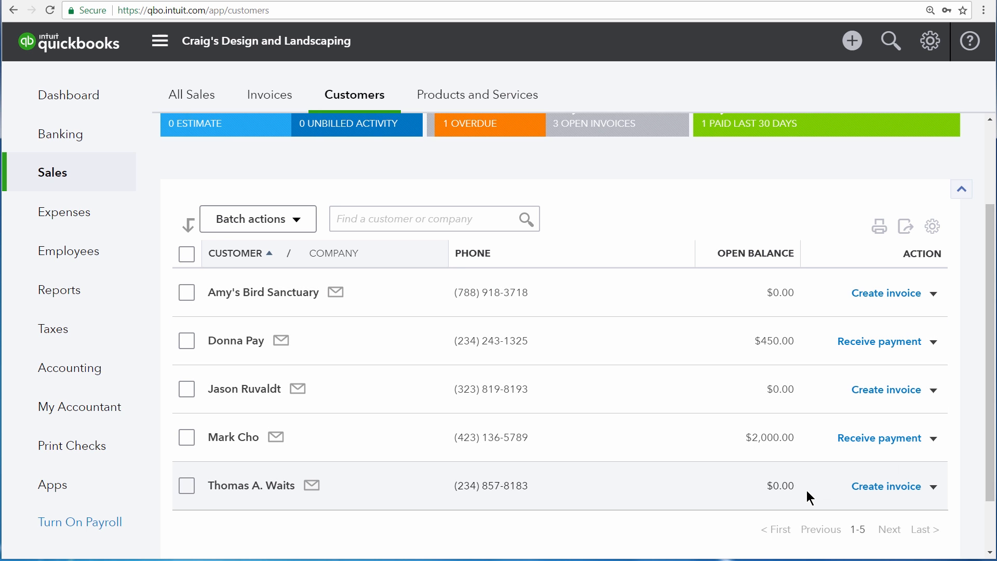
{"action": "mouse_move", "coordinate": [935, 316]}
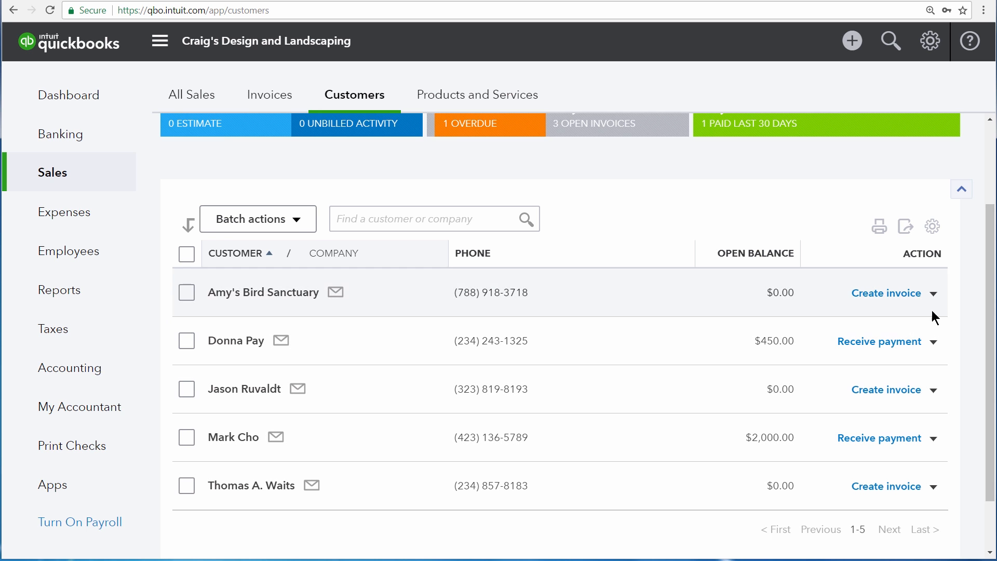
{"action": "scroll", "scroll_direction": "up", "scroll_amount": 3}
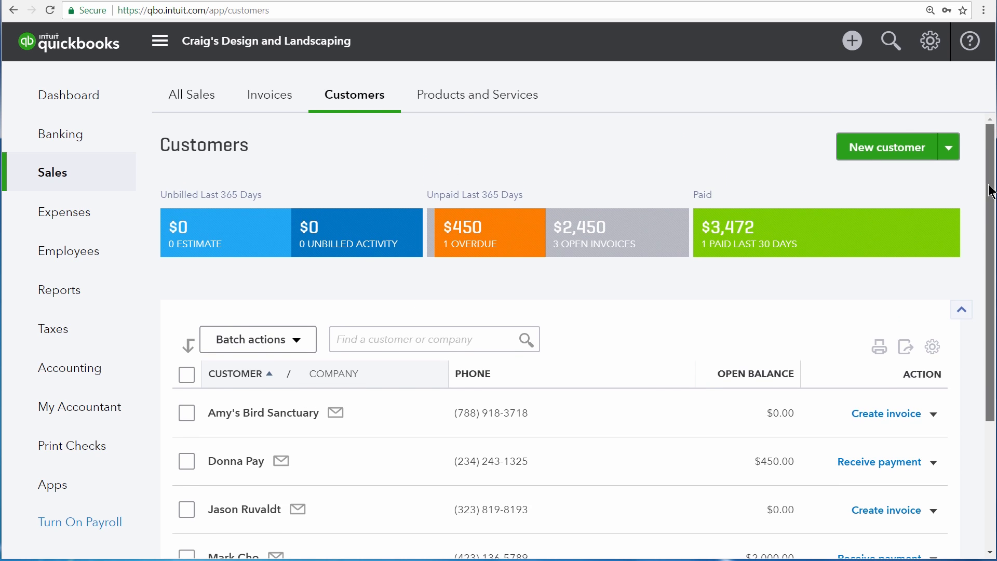
{"action": "mouse_move", "coordinate": [934, 192]}
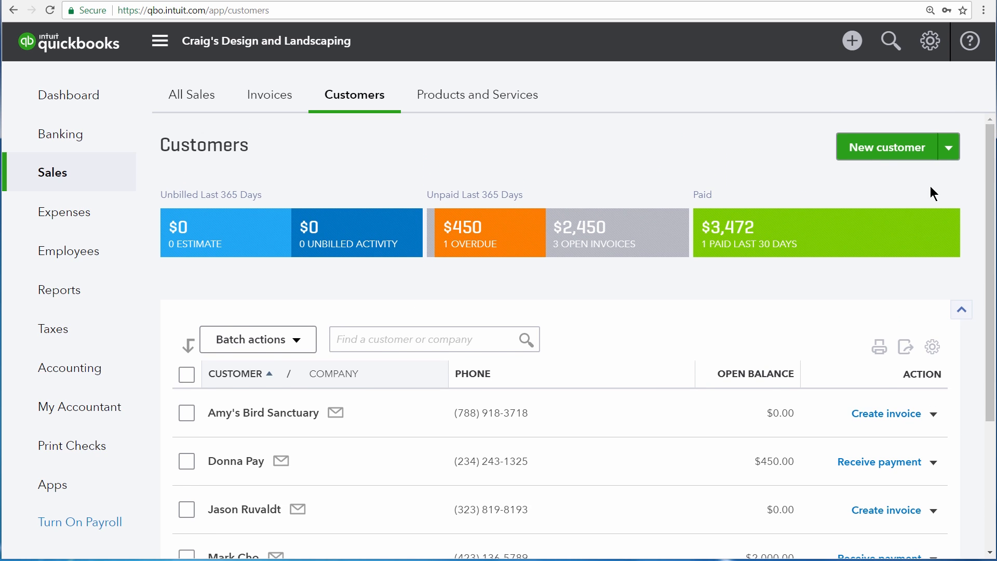
{"action": "mouse_move", "coordinate": [930, 161]}
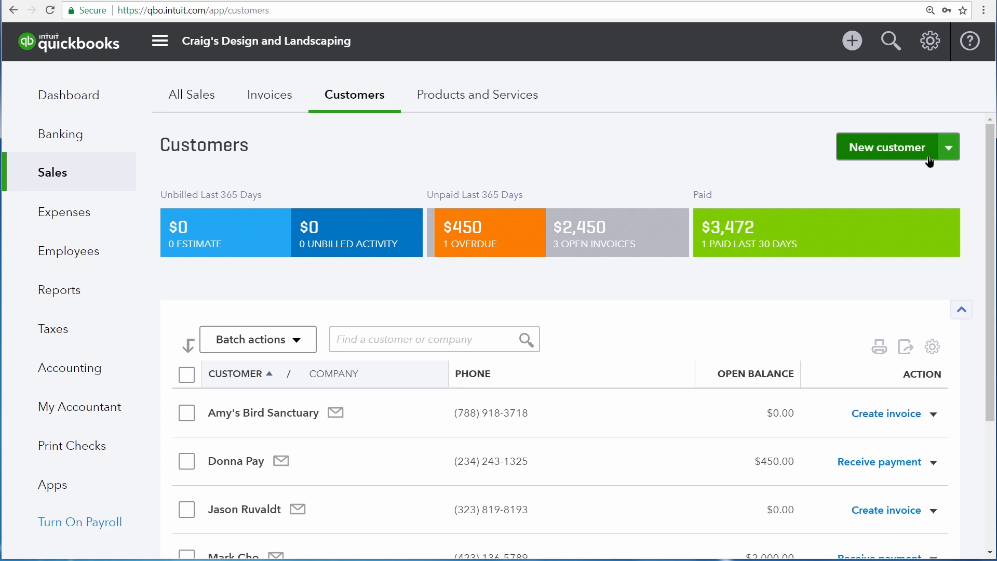
{"action": "mouse_move", "coordinate": [856, 77]}
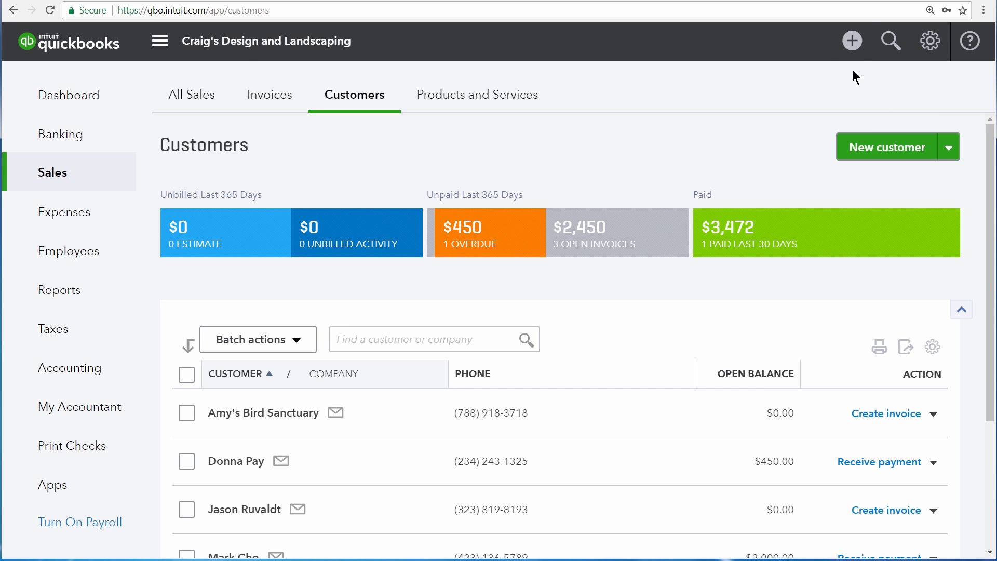
{"action": "left_click", "coordinate": [851, 40]}
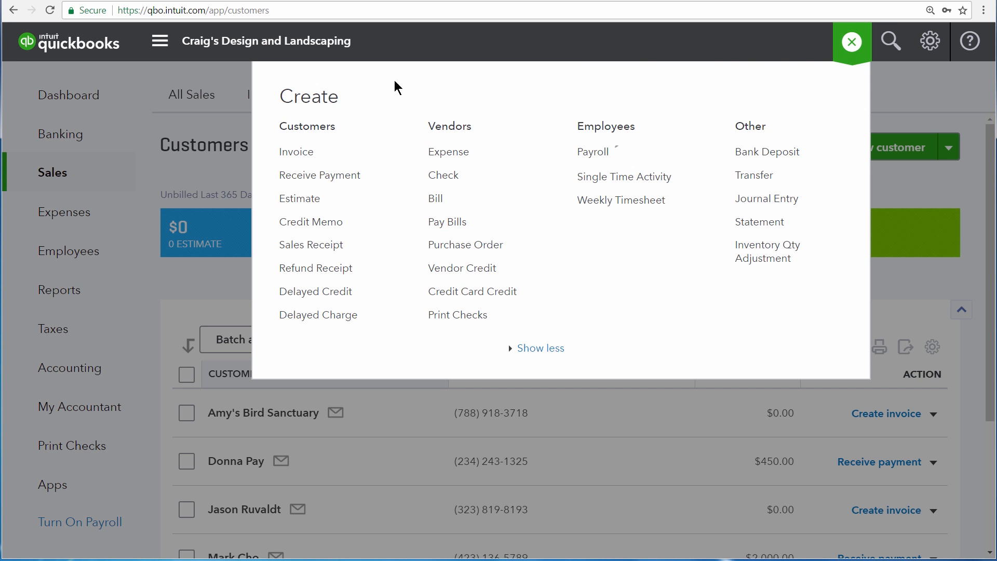
{"action": "mouse_move", "coordinate": [297, 152]}
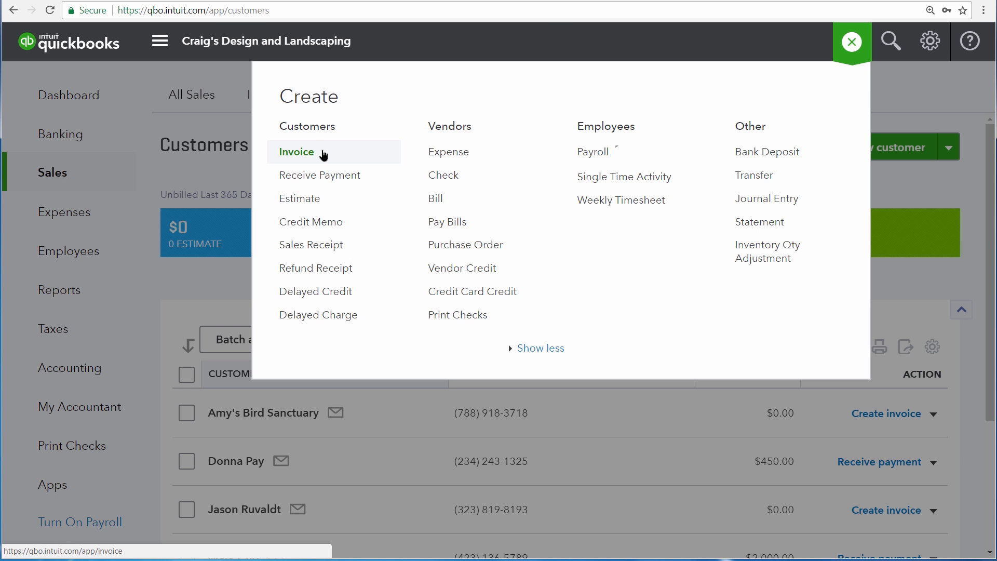
{"action": "left_click", "coordinate": [296, 151]}
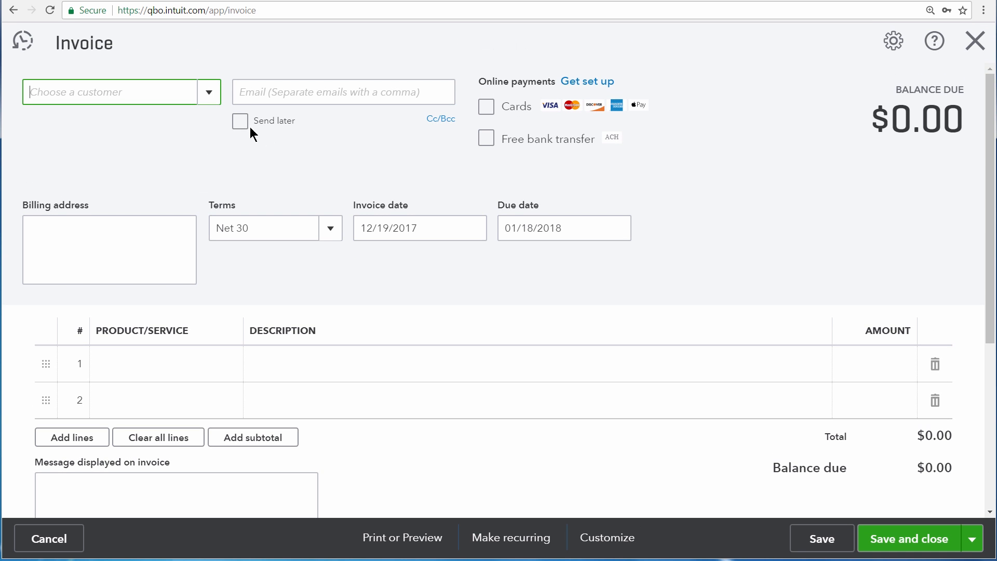
Bill the invoice to Thomas A. Waits, auto-filling his email and billing address
{"action": "left_click", "coordinate": [209, 91]}
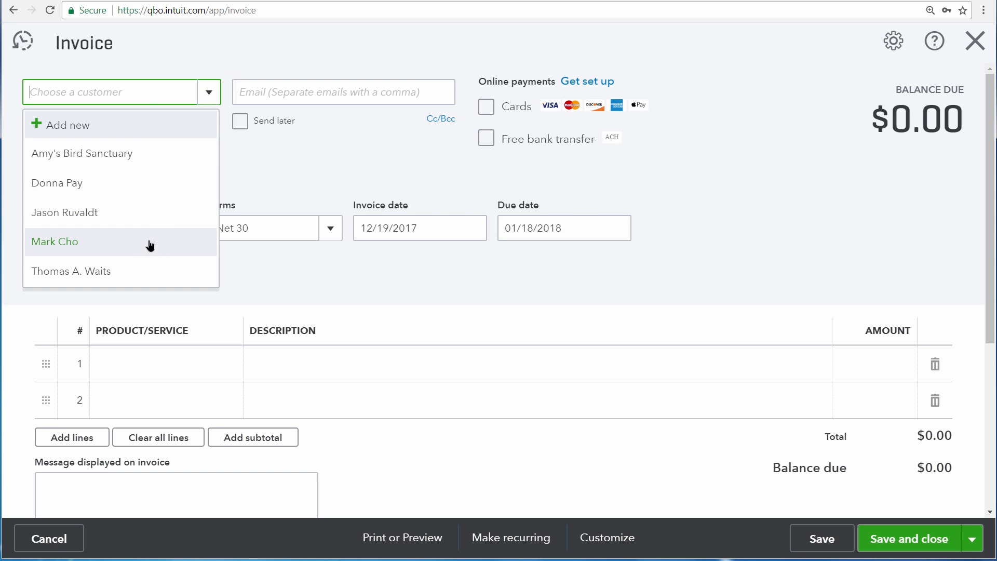
{"action": "left_click", "coordinate": [71, 271]}
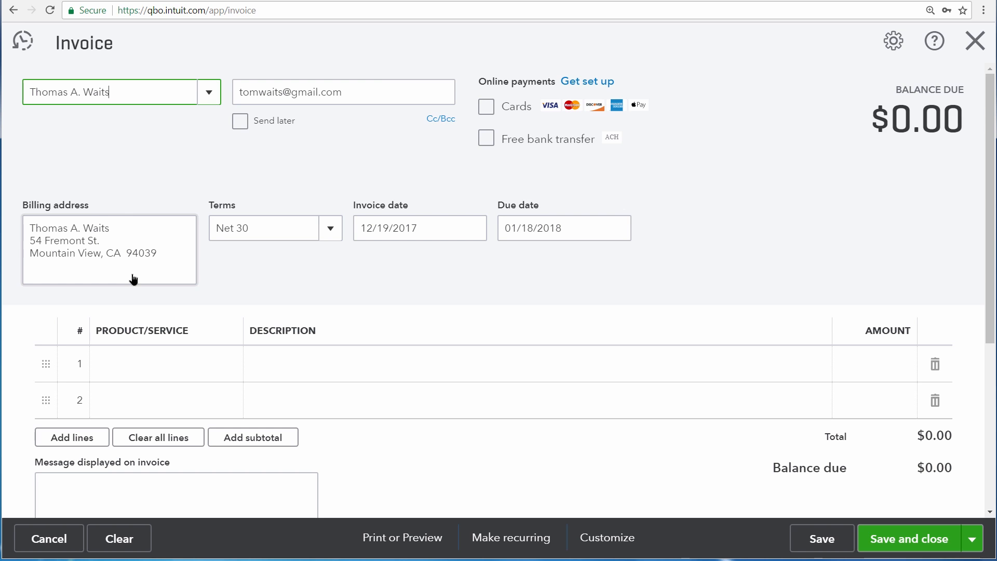
{"action": "mouse_move", "coordinate": [169, 257]}
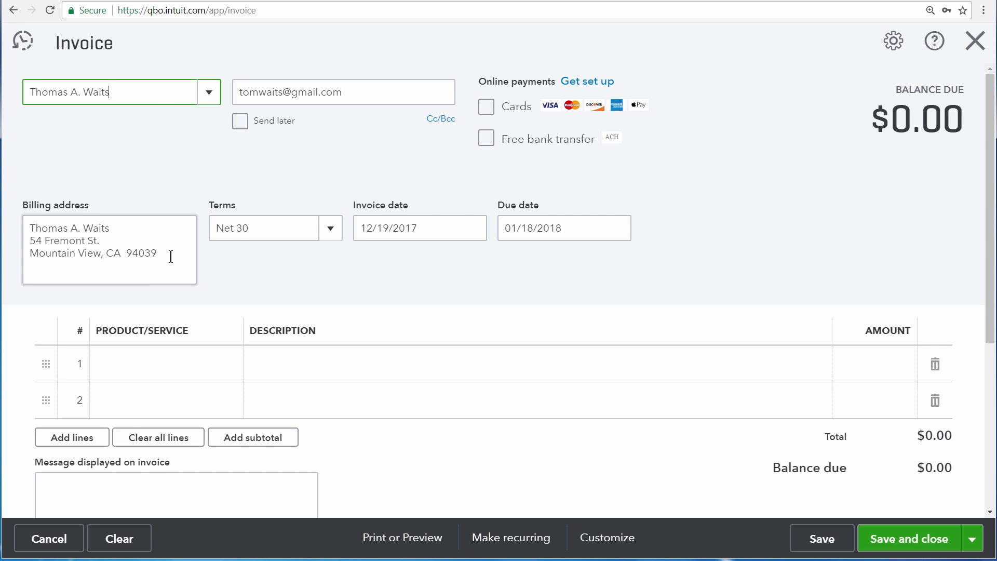
{"action": "left_click", "coordinate": [343, 91]}
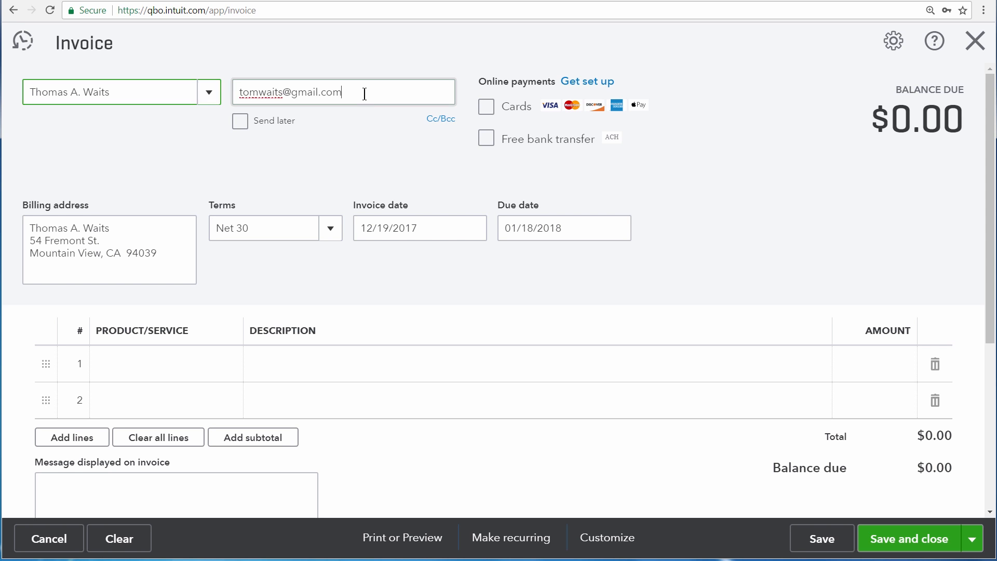
{"action": "left_click", "coordinate": [343, 91]}
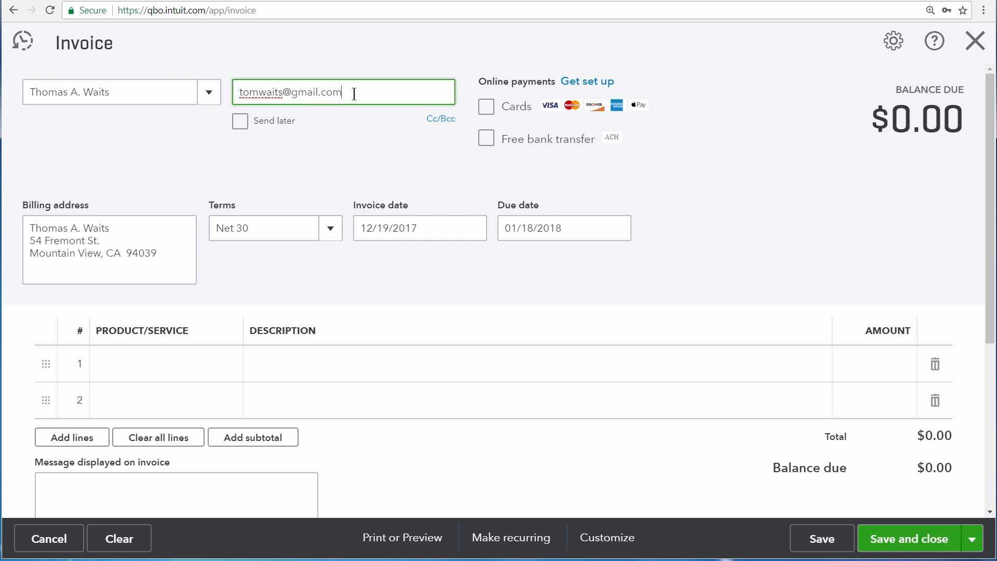
{"action": "mouse_move", "coordinate": [440, 119]}
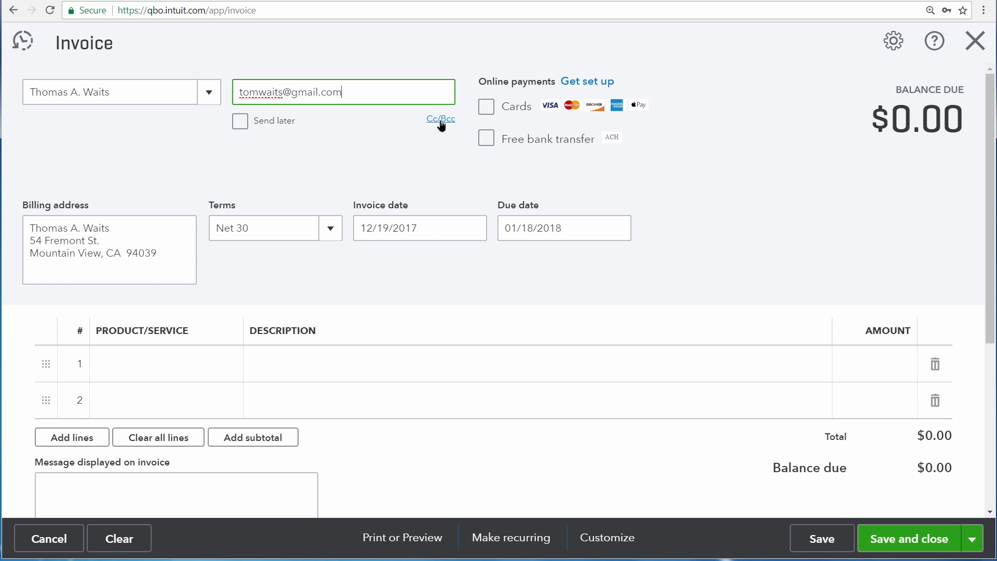
{"action": "mouse_move", "coordinate": [445, 124]}
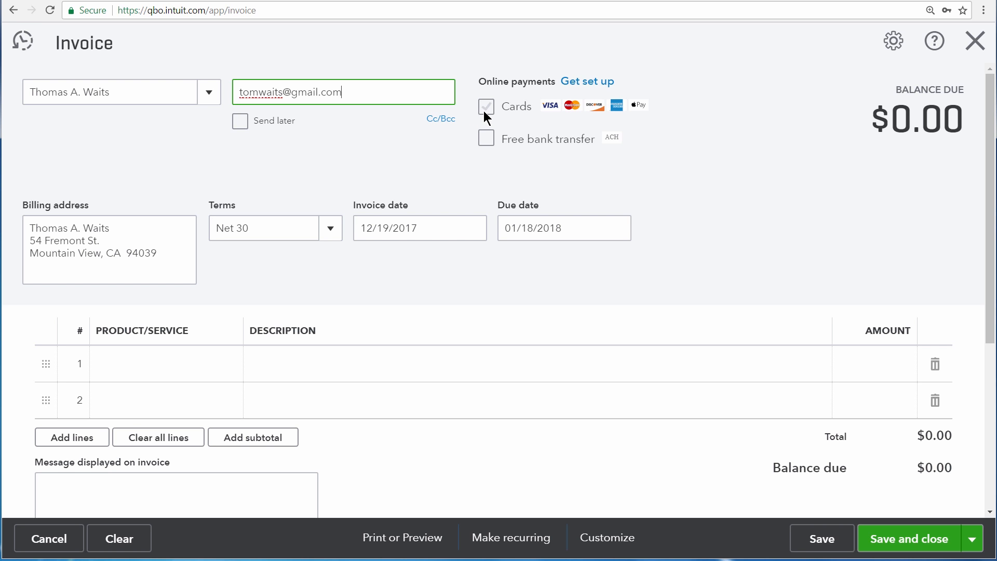
{"action": "mouse_move", "coordinate": [487, 145]}
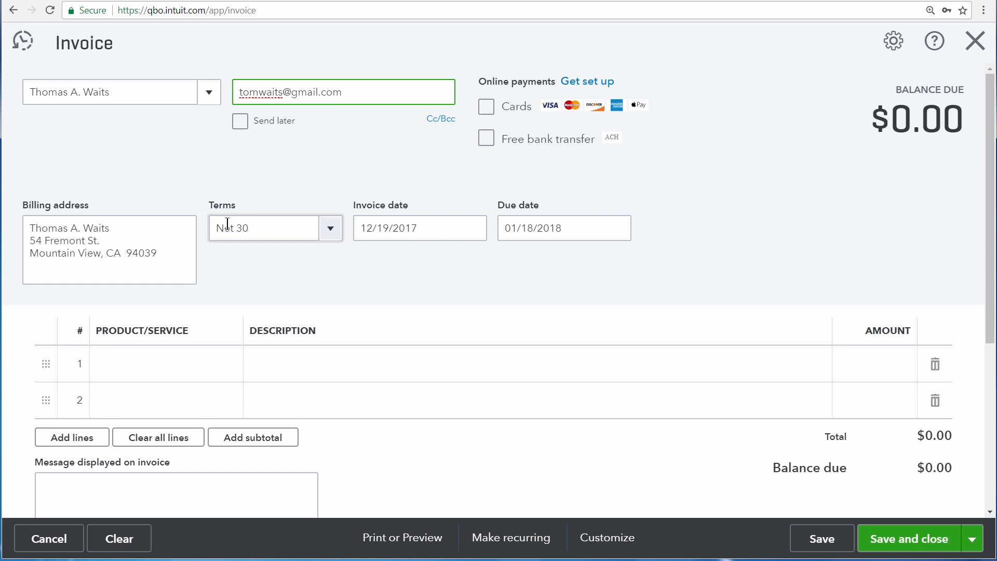
{"action": "mouse_move", "coordinate": [579, 262]}
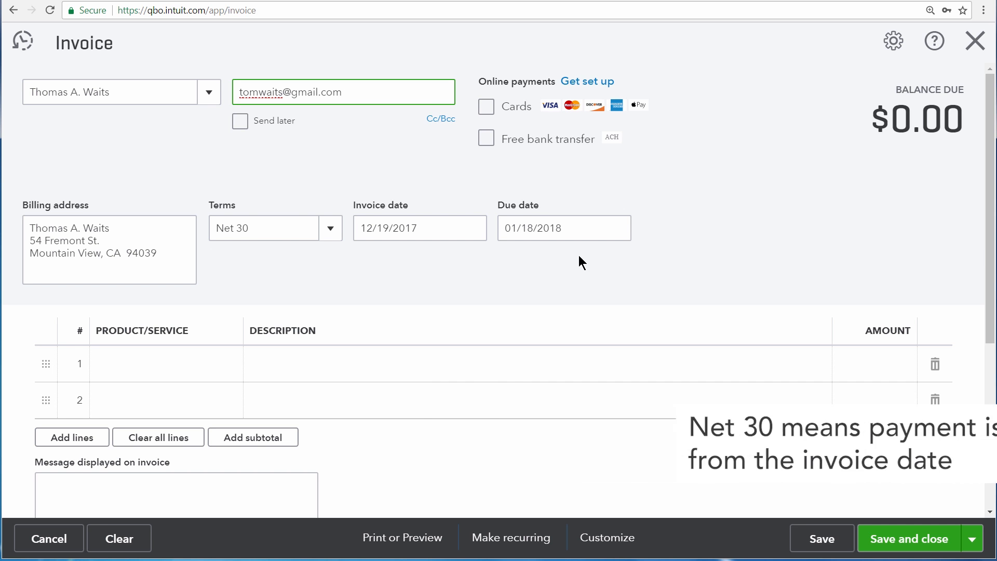
{"action": "mouse_move", "coordinate": [359, 263]}
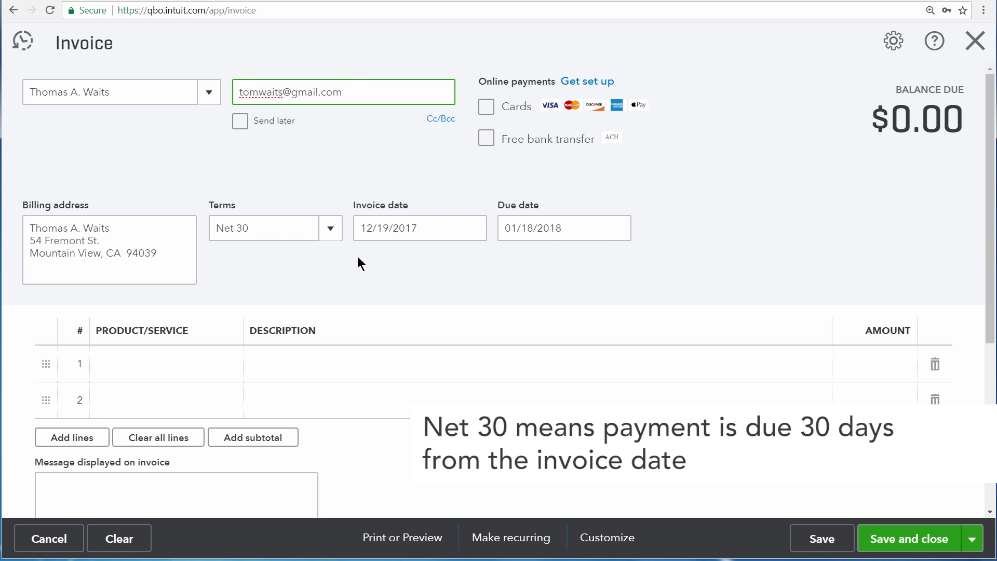
{"action": "left_click", "coordinate": [264, 228]}
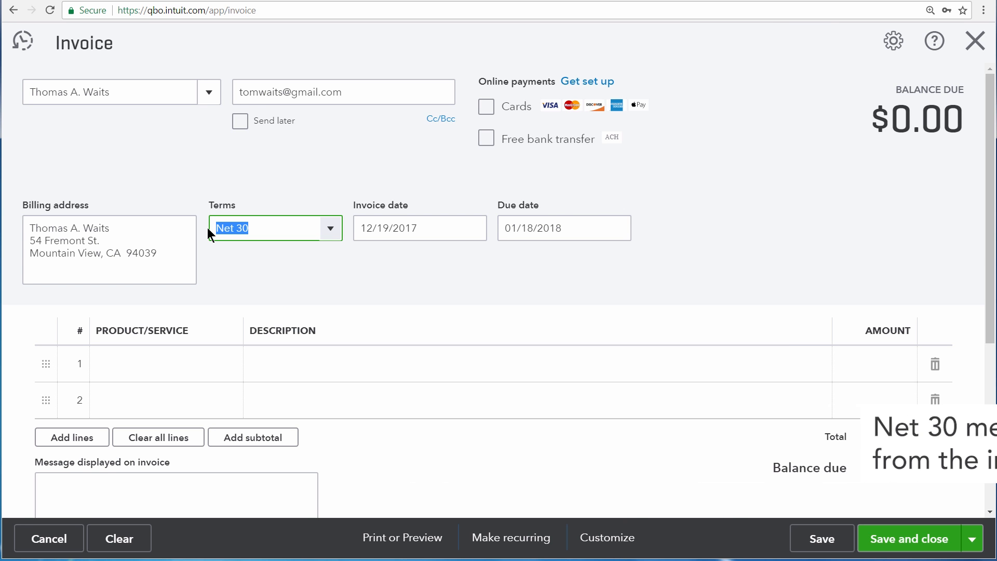
{"action": "mouse_move", "coordinate": [379, 255]}
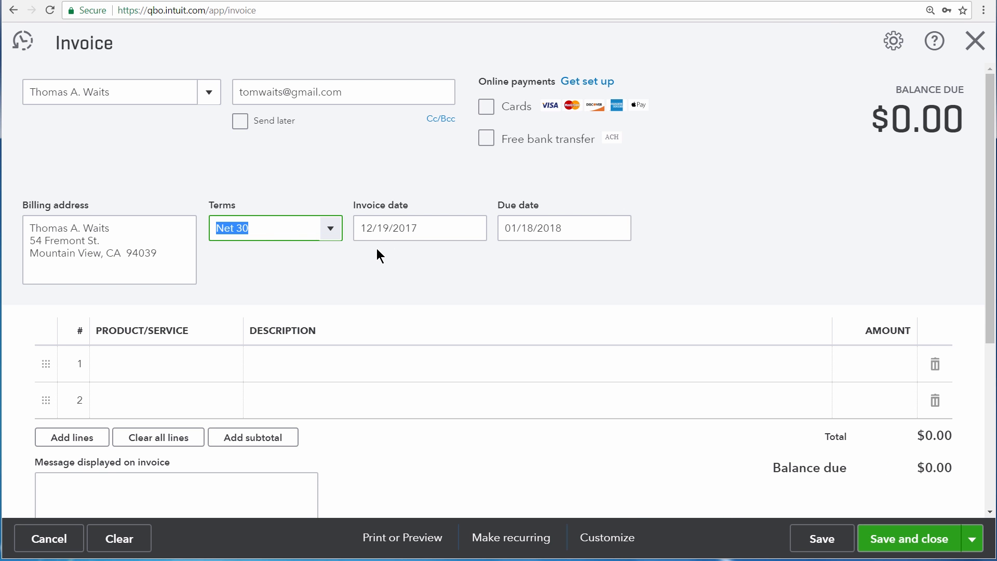
{"action": "mouse_move", "coordinate": [437, 255]}
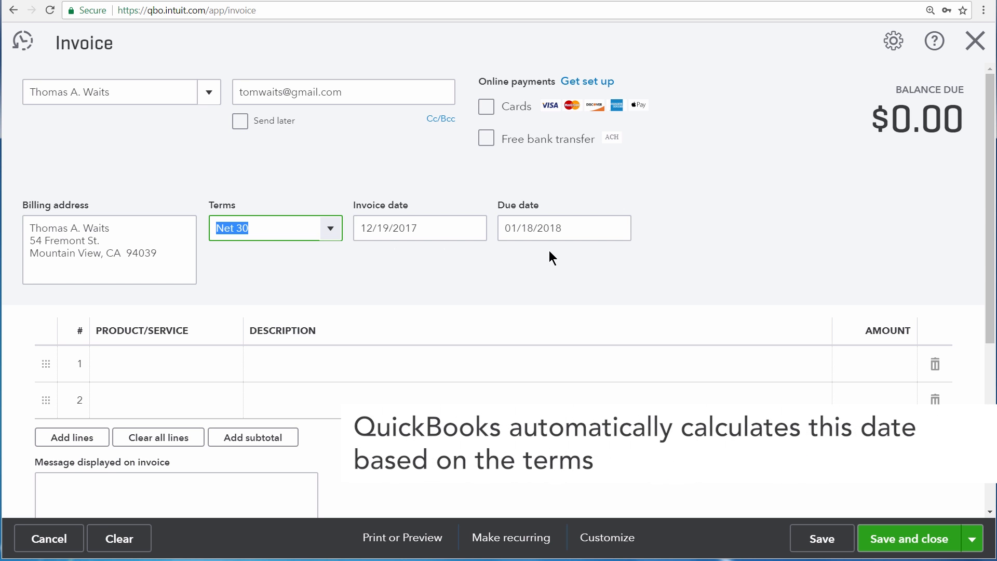
{"action": "mouse_move", "coordinate": [507, 255]}
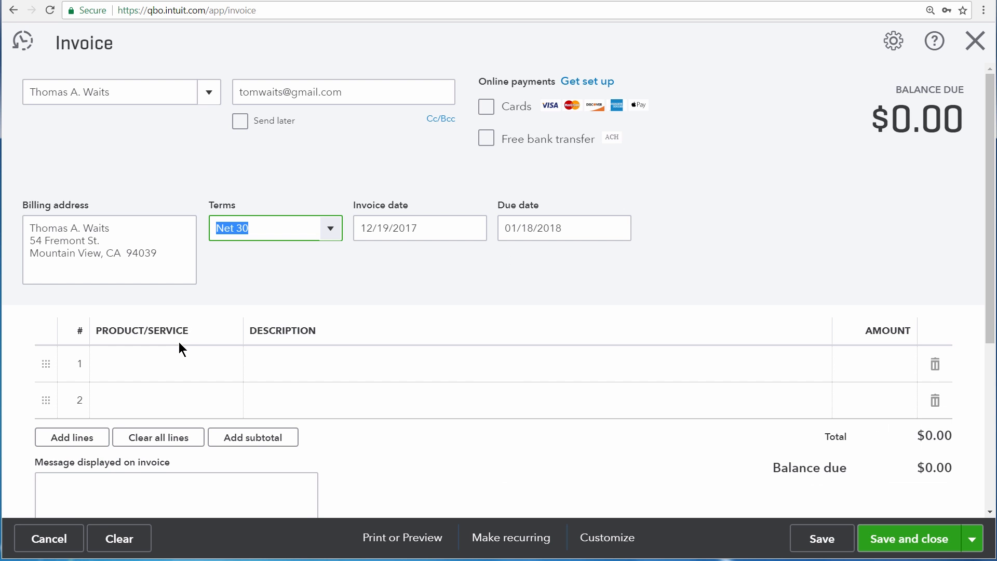
{"action": "mouse_move", "coordinate": [181, 394]}
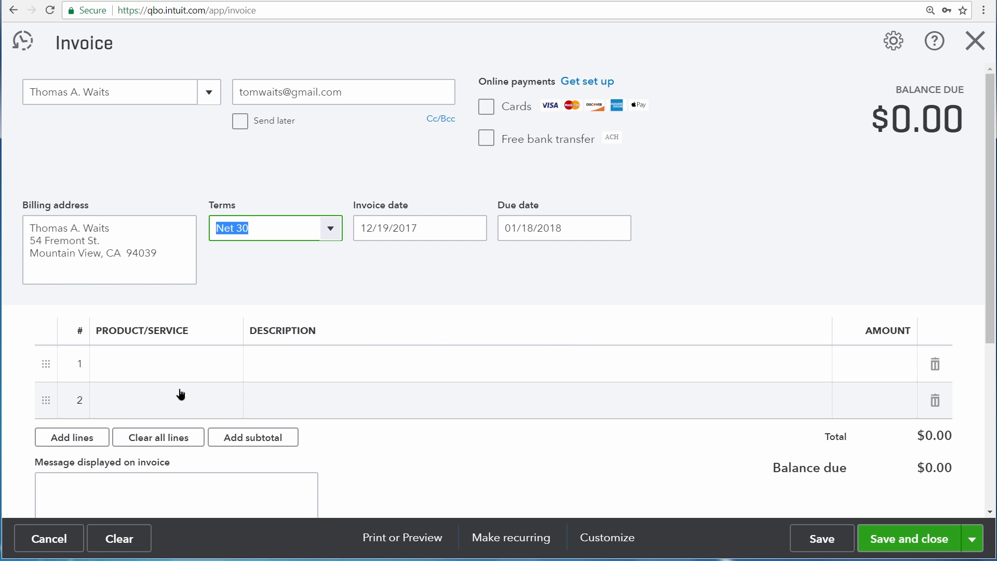
Add a Trimming line for tree trimming services at $50.00 as the first line
{"action": "left_click", "coordinate": [169, 363]}
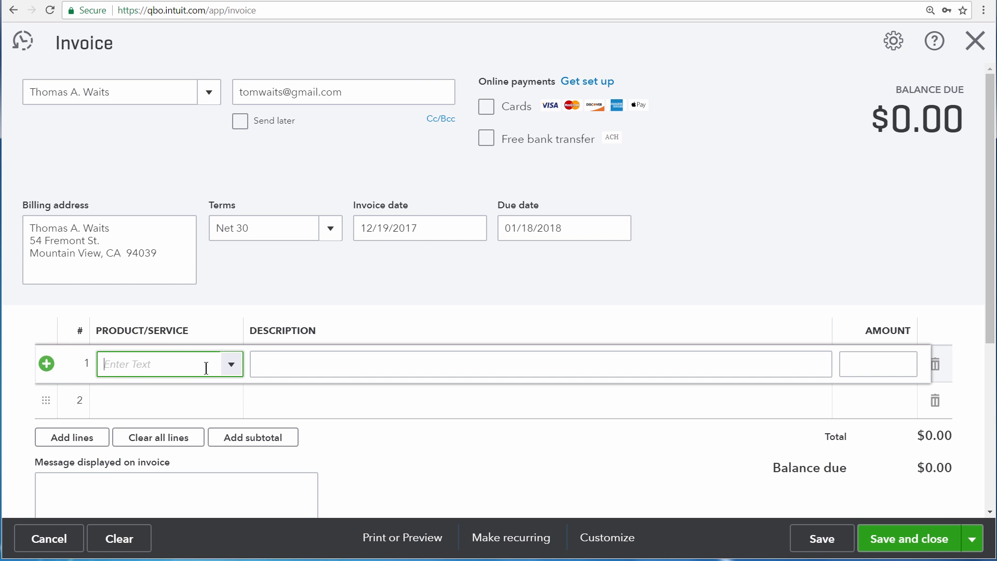
{"action": "left_click", "coordinate": [231, 363]}
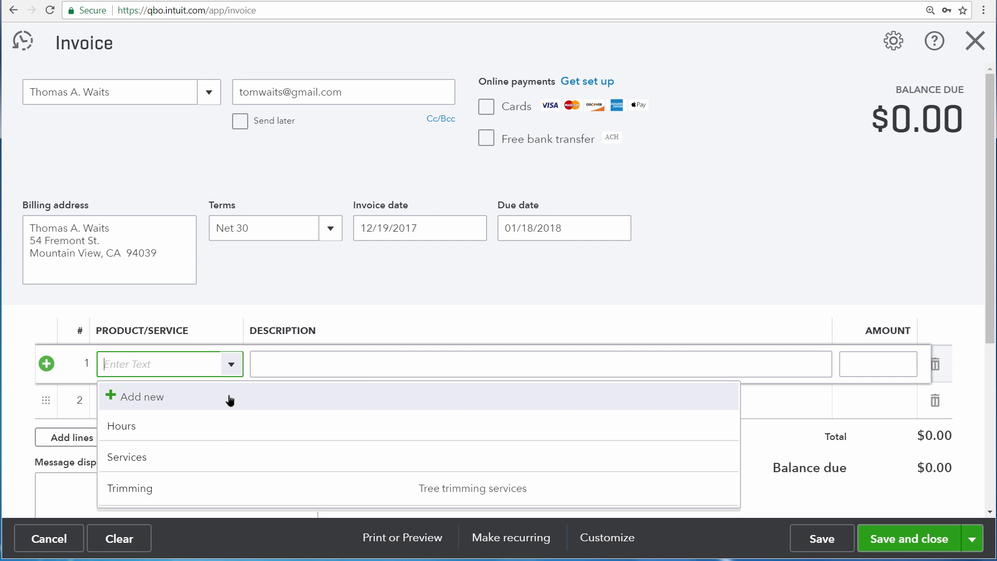
{"action": "left_click", "coordinate": [130, 488]}
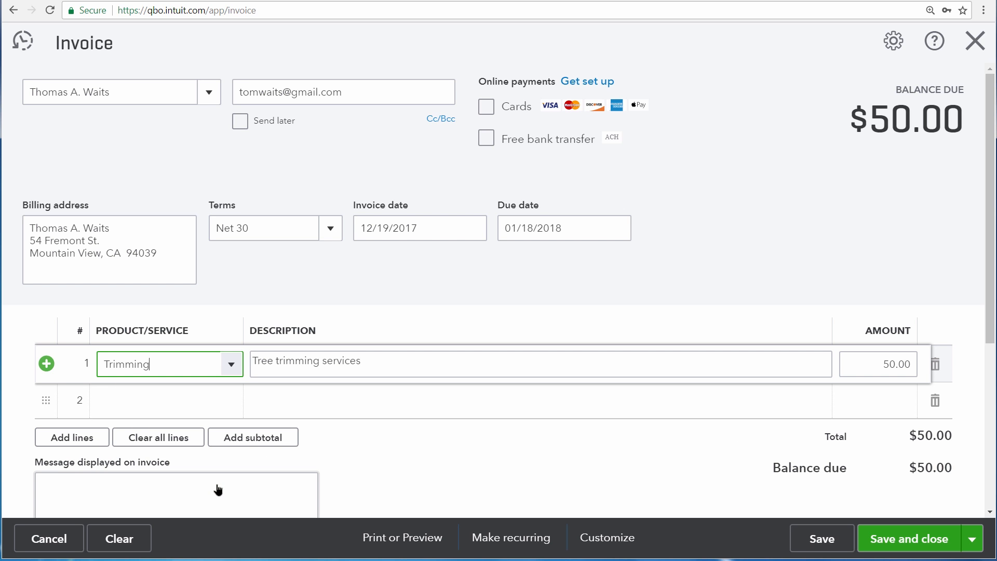
{"action": "mouse_move", "coordinate": [472, 368]}
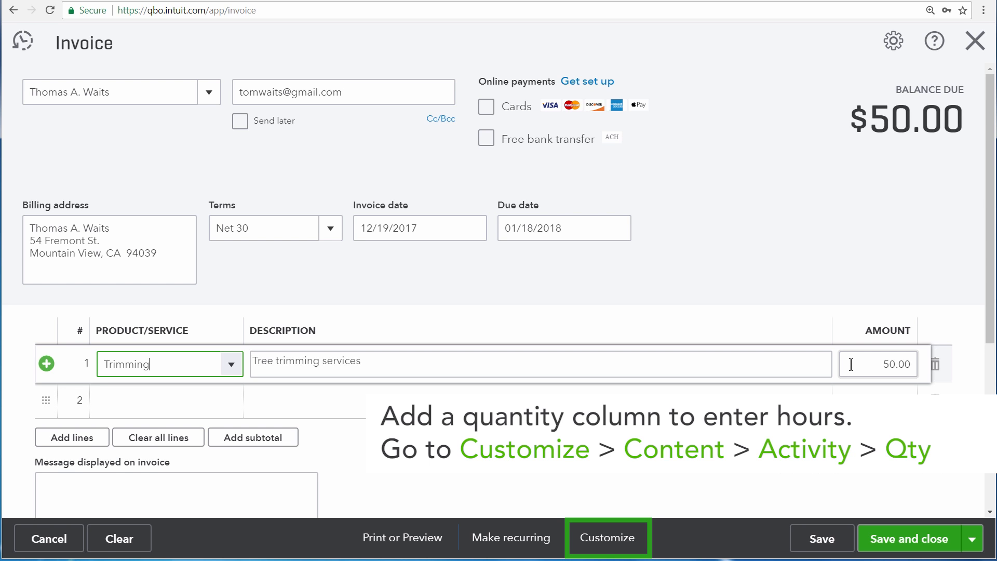
{"action": "left_click", "coordinate": [519, 361]}
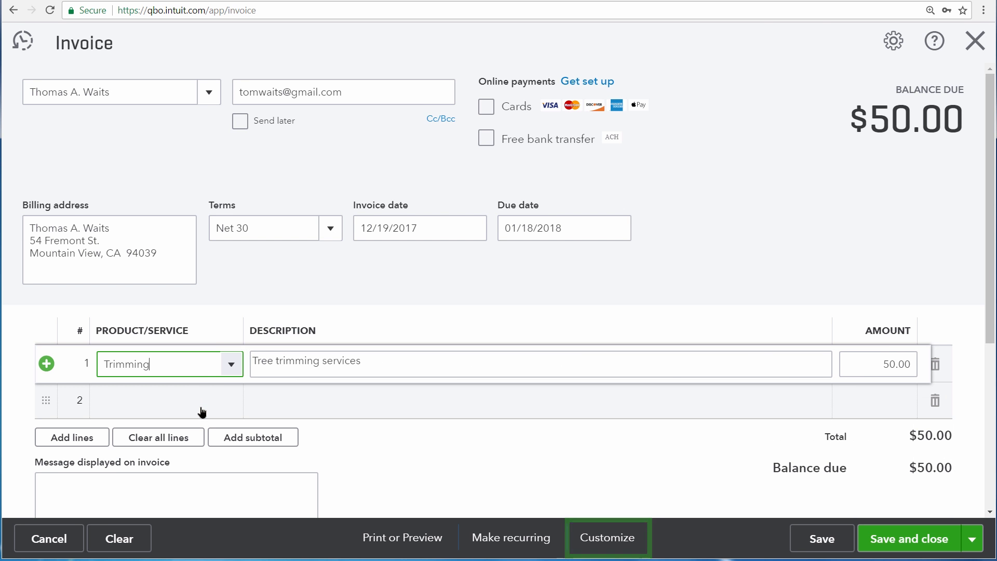
{"action": "mouse_move", "coordinate": [348, 389]}
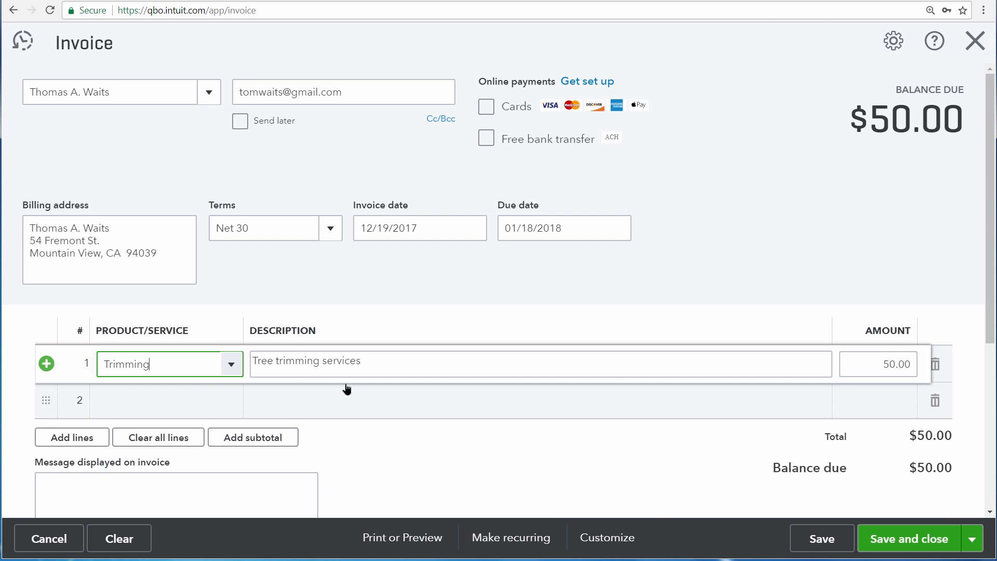
{"action": "scroll", "scroll_direction": "down", "scroll_amount": 3}
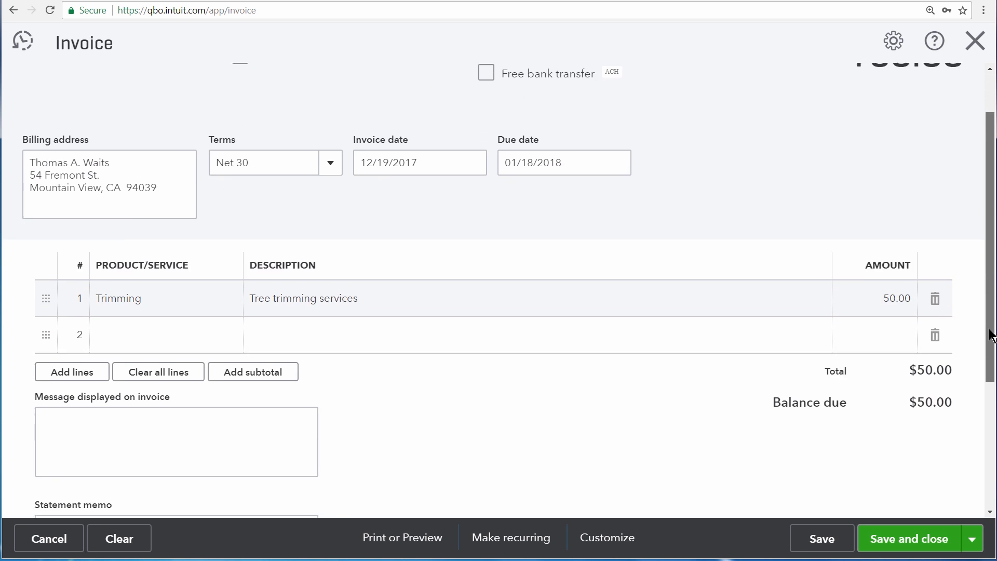
{"action": "scroll", "scroll_direction": "down", "scroll_amount": 3}
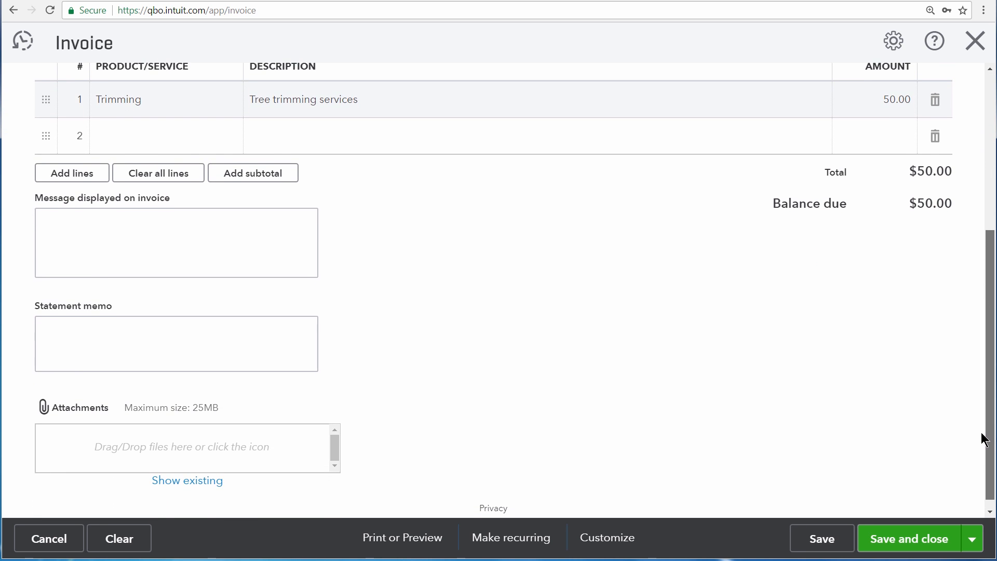
{"action": "mouse_move", "coordinate": [163, 213]}
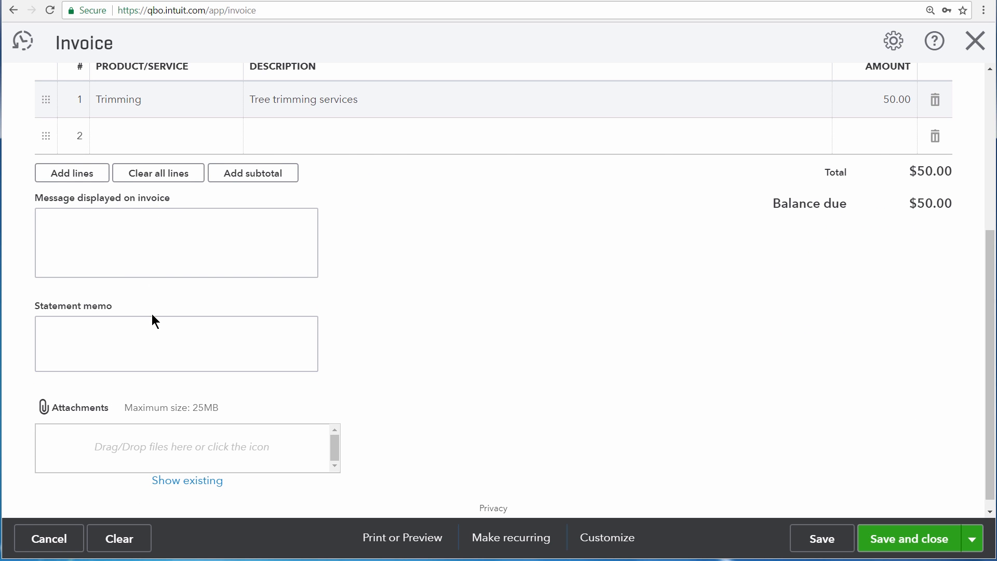
{"action": "mouse_move", "coordinate": [156, 390]}
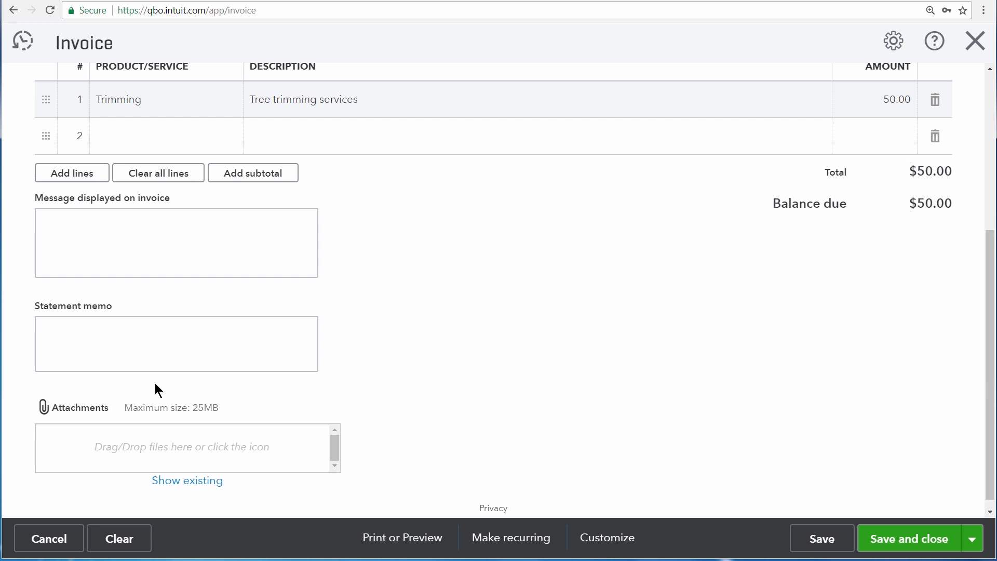
{"action": "mouse_move", "coordinate": [167, 389]}
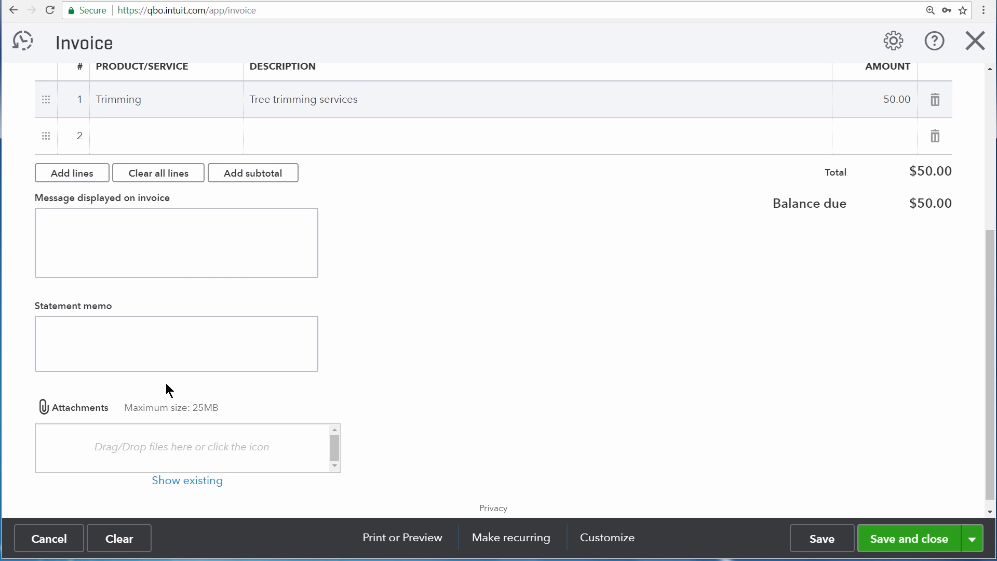
{"action": "mouse_move", "coordinate": [793, 511]}
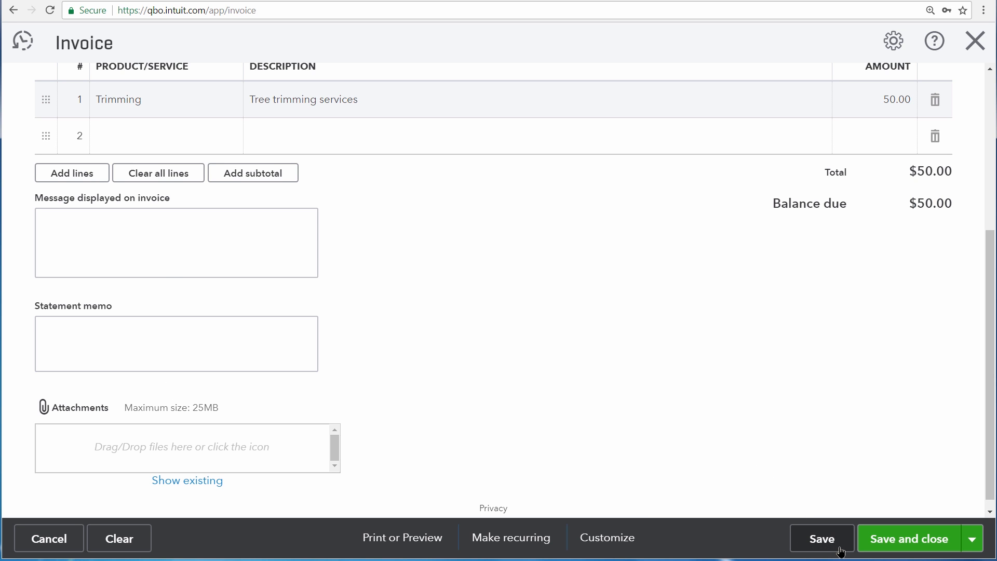
{"action": "mouse_move", "coordinate": [863, 551]}
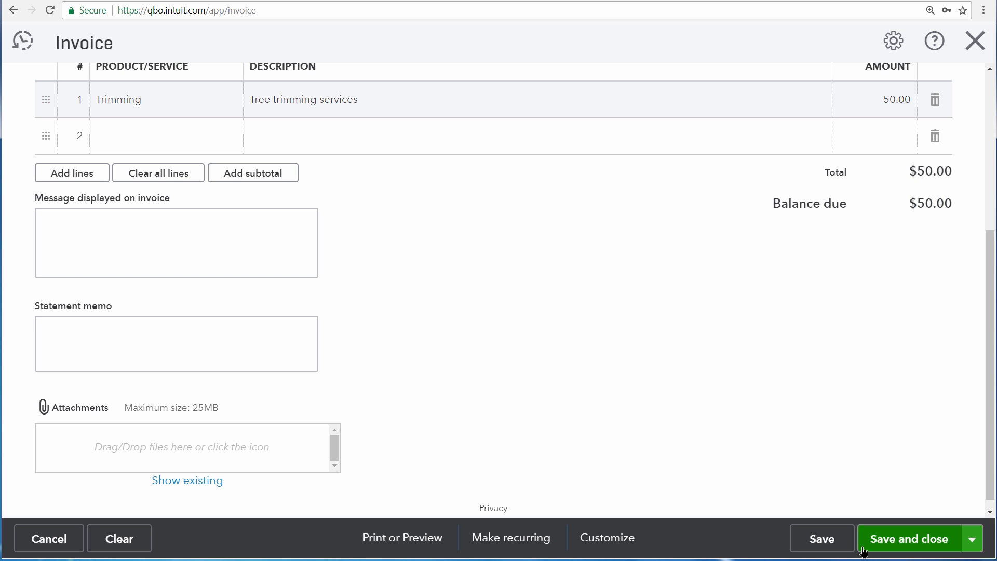
{"action": "mouse_move", "coordinate": [959, 548]}
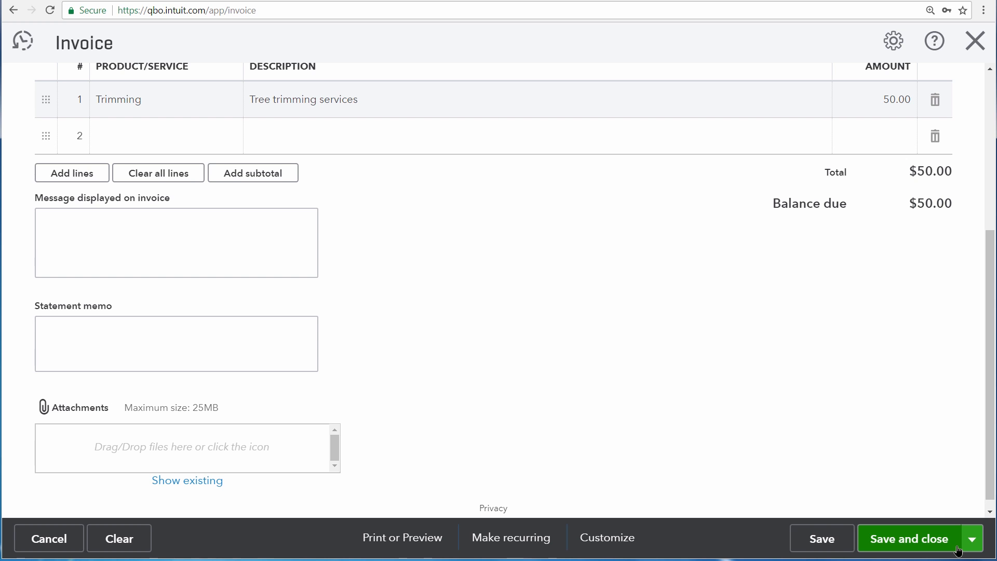
Save invoice 1008 with Save and send, opening the pre-filled customer email
{"action": "left_click", "coordinate": [971, 538]}
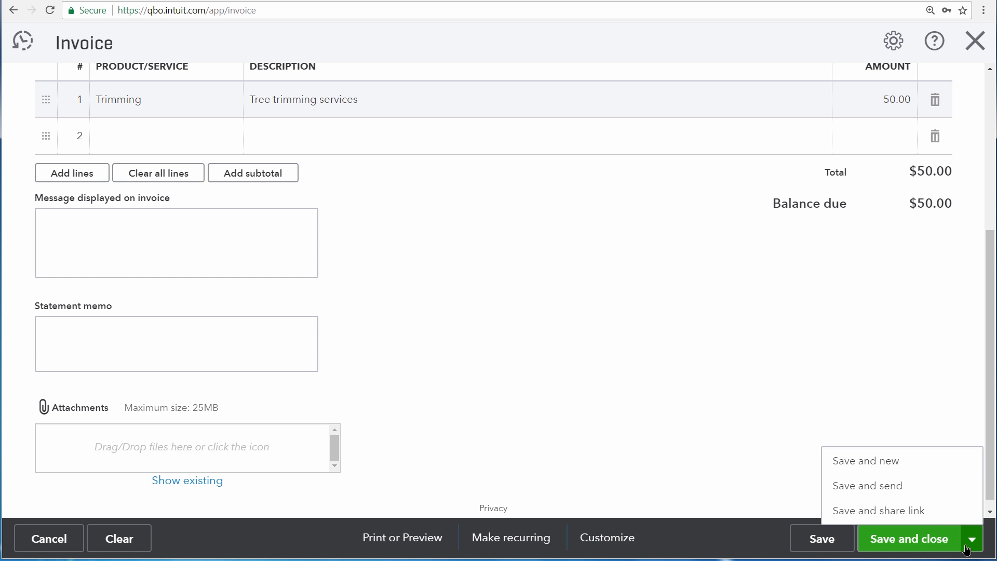
{"action": "mouse_move", "coordinate": [879, 510]}
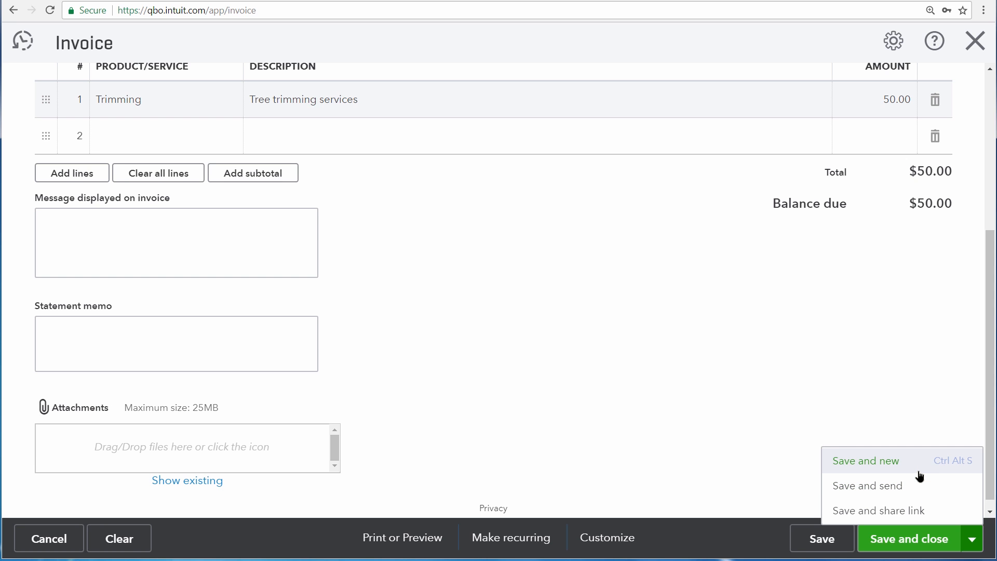
{"action": "left_click", "coordinate": [867, 485]}
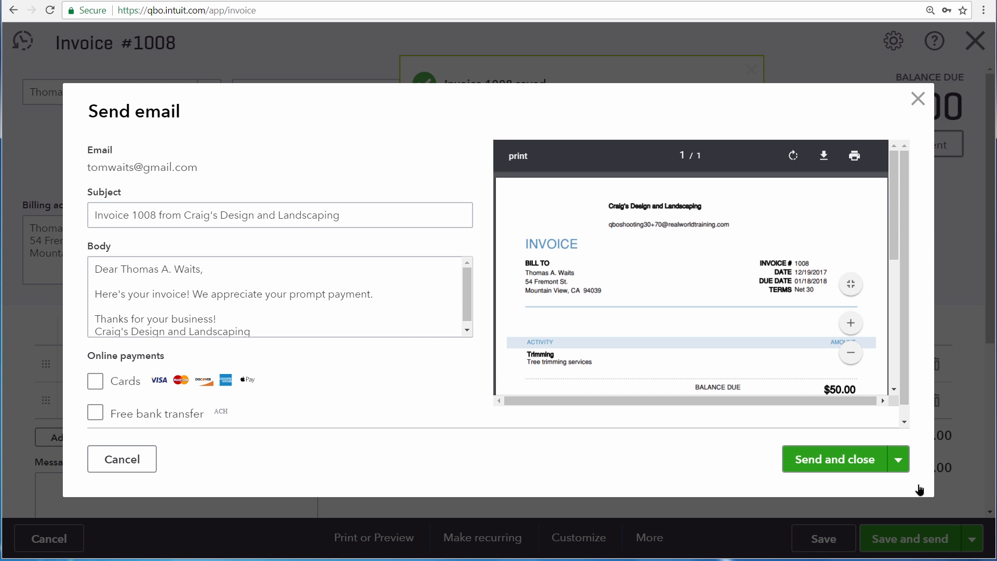
{"action": "left_click", "coordinate": [380, 215]}
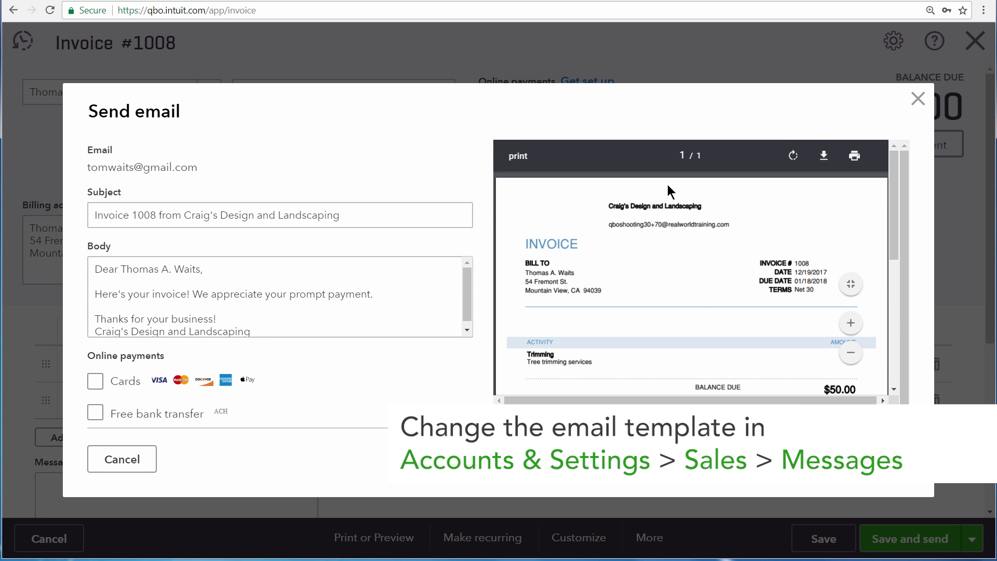
{"action": "mouse_move", "coordinate": [694, 380]}
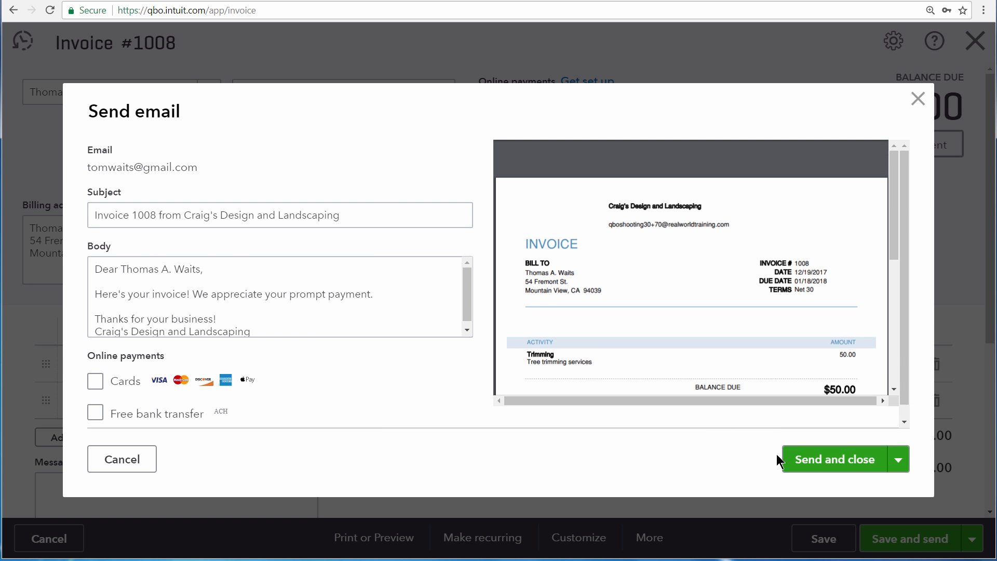
{"action": "left_click", "coordinate": [835, 459]}
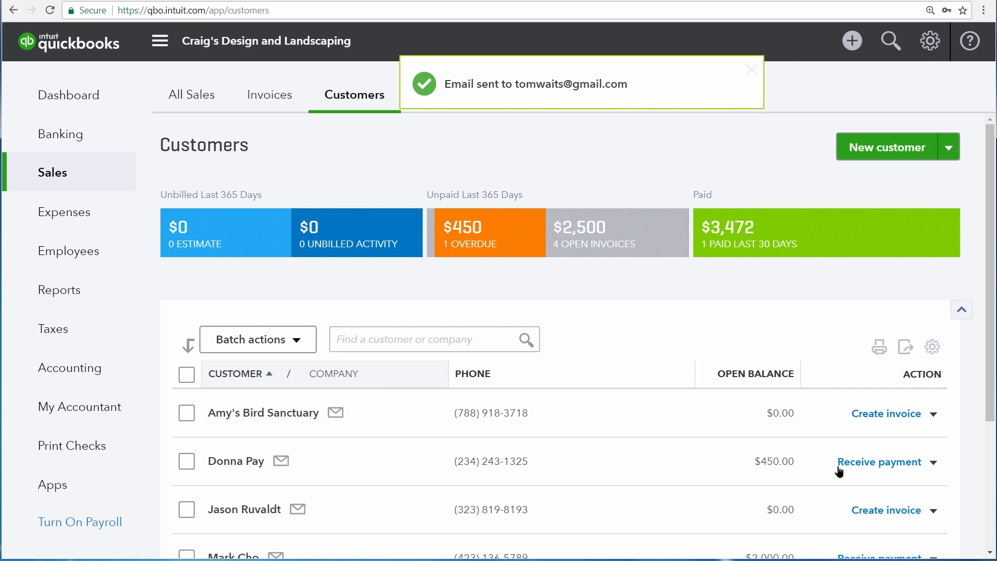
{"action": "mouse_move", "coordinate": [446, 105]}
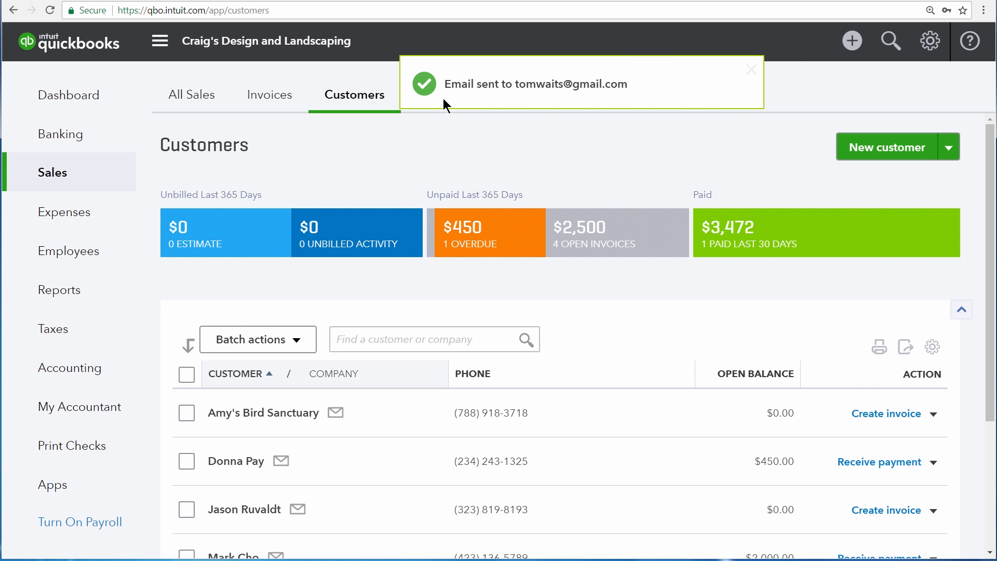
{"action": "left_click", "coordinate": [751, 70]}
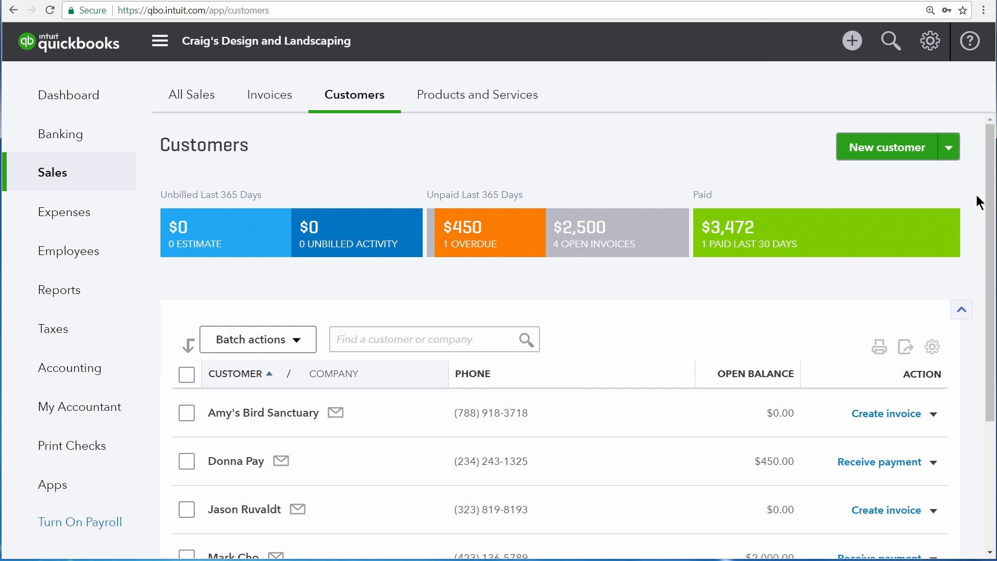
{"action": "scroll", "scroll_direction": "down", "scroll_amount": 3}
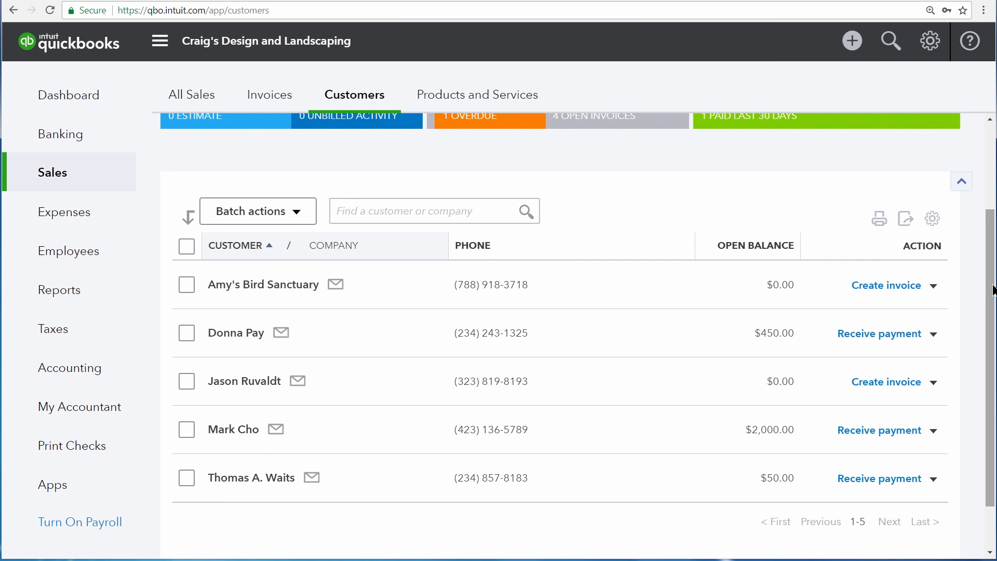
{"action": "mouse_move", "coordinate": [214, 494]}
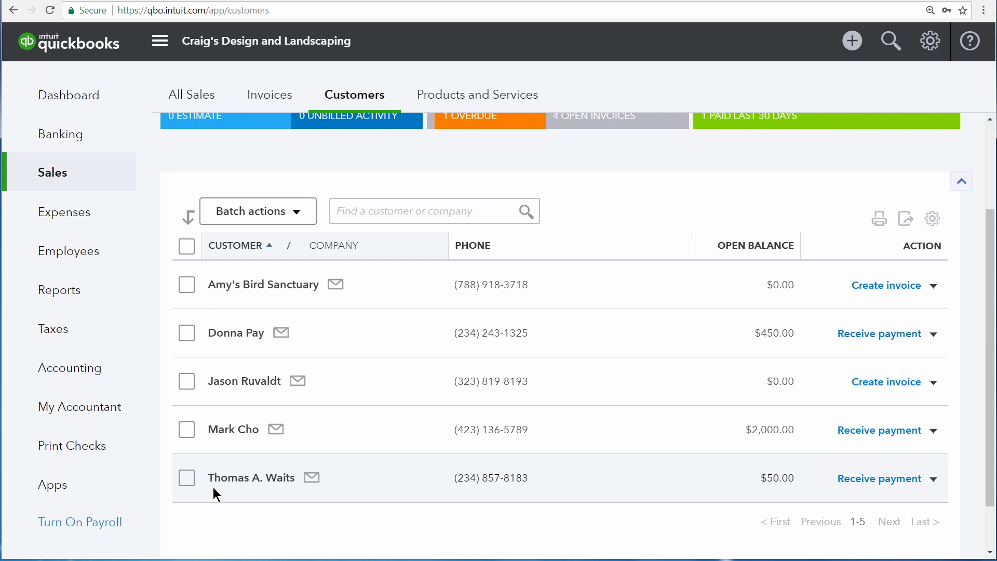
{"action": "mouse_move", "coordinate": [754, 490]}
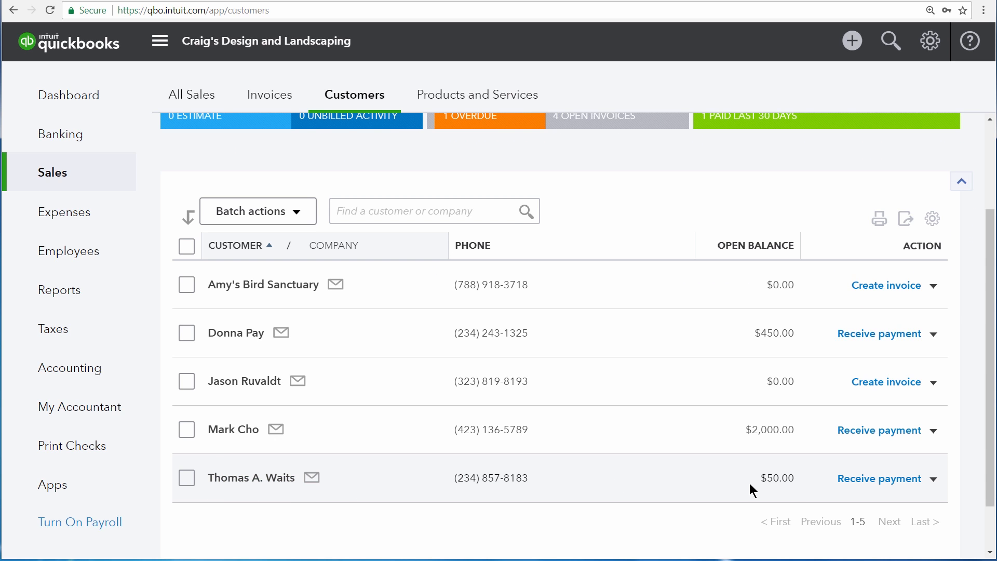
{"action": "mouse_move", "coordinate": [799, 495]}
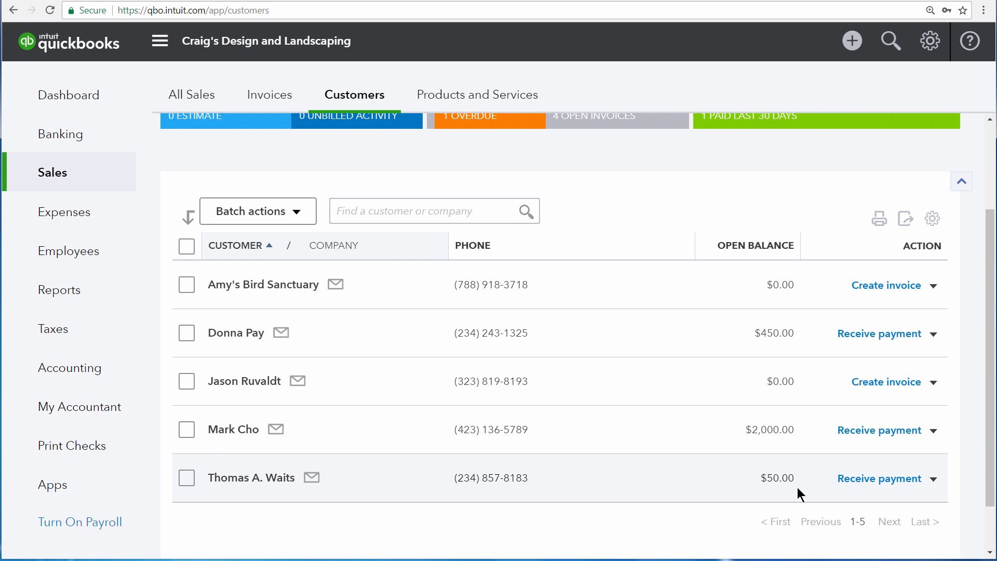
{"action": "left_click", "coordinate": [68, 94]}
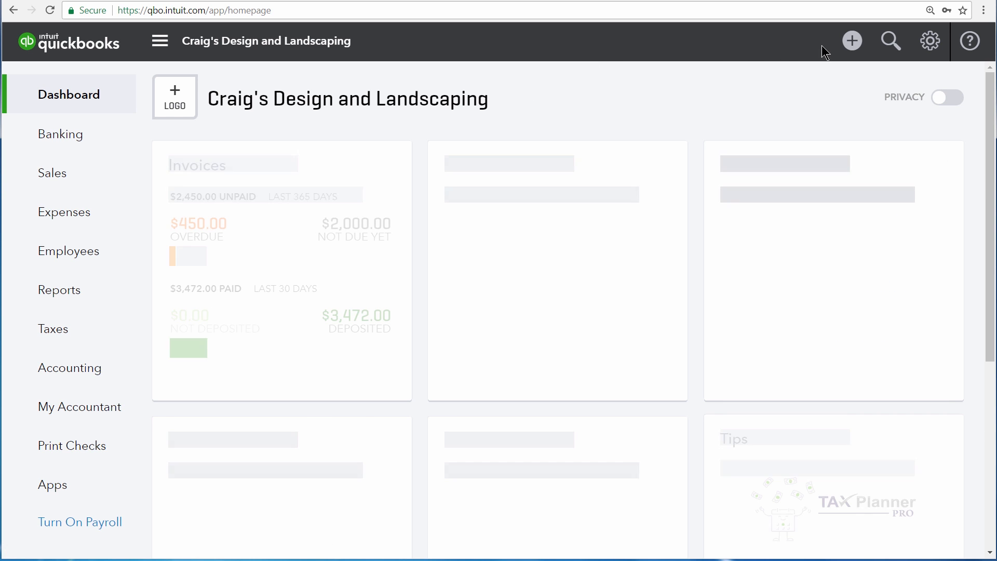